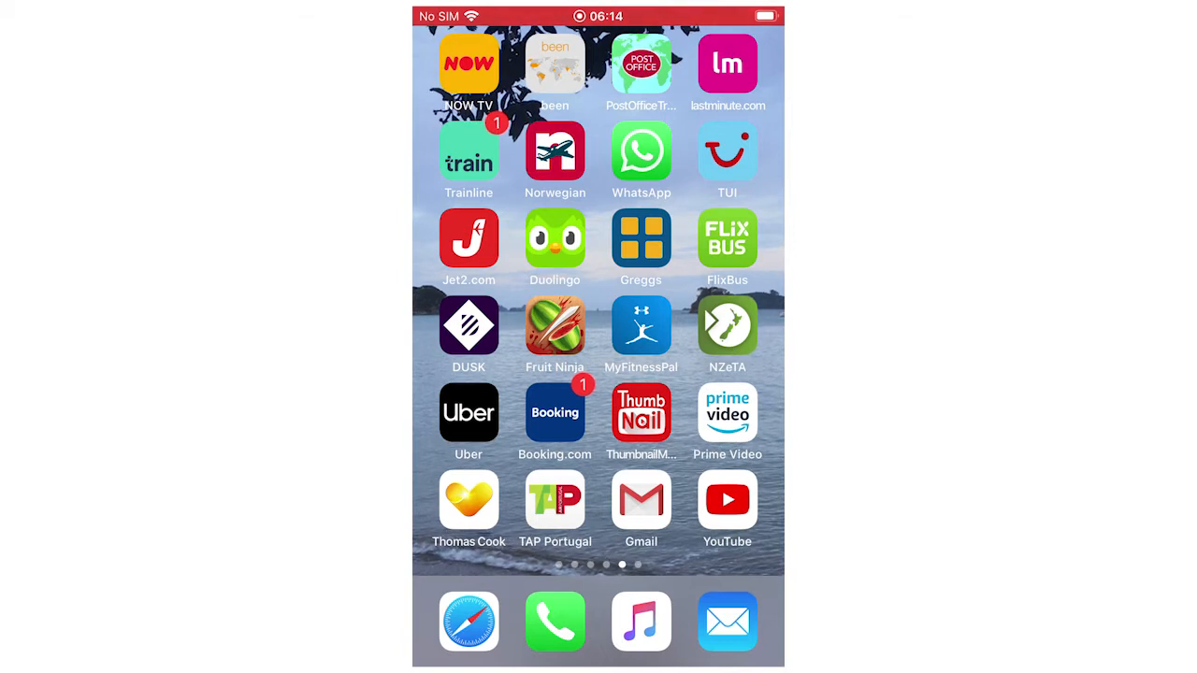
Launch the YouTube app from the Home Screen to reach its home feed.
left_click(726, 499)
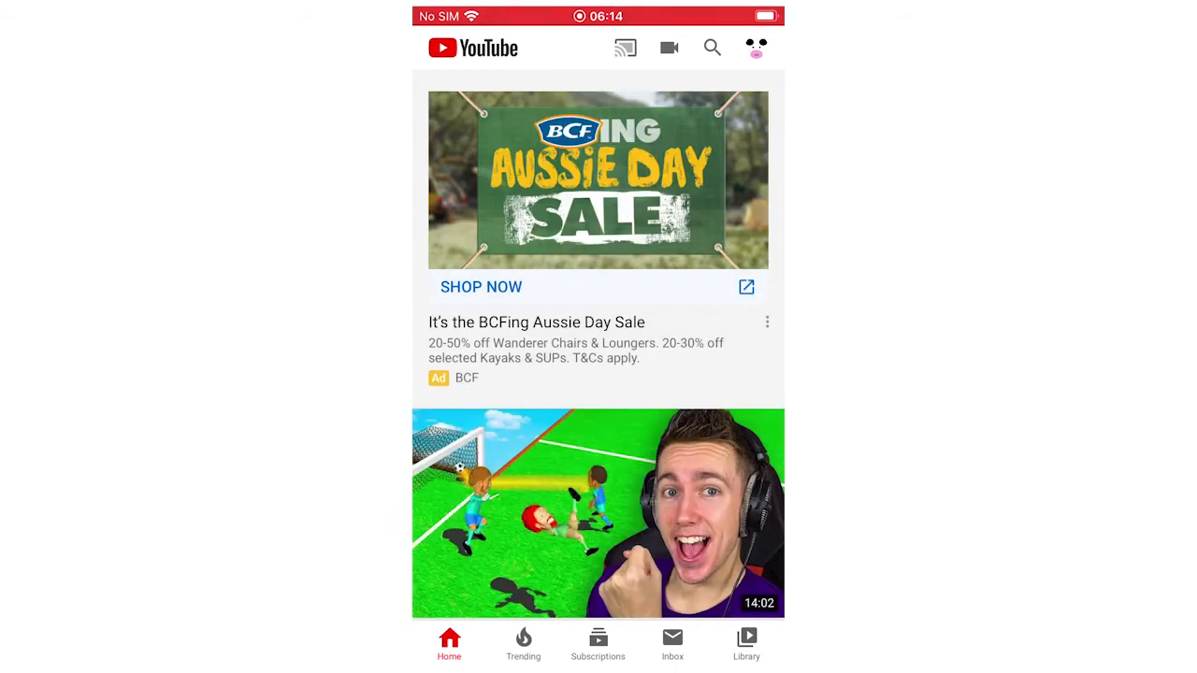
Go to the How To Cow channel page via the profile icon.
left_click(755, 48)
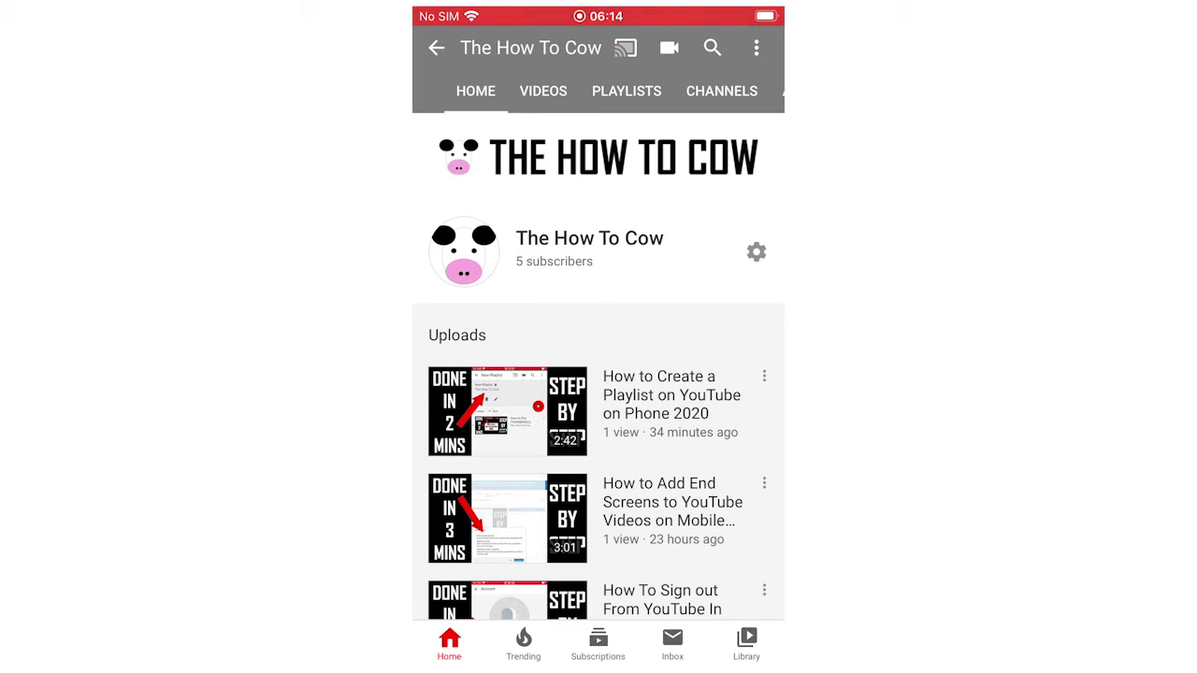
Show the channel's Videos list and bring up the options for the Delete Test upload.
left_click(542, 90)
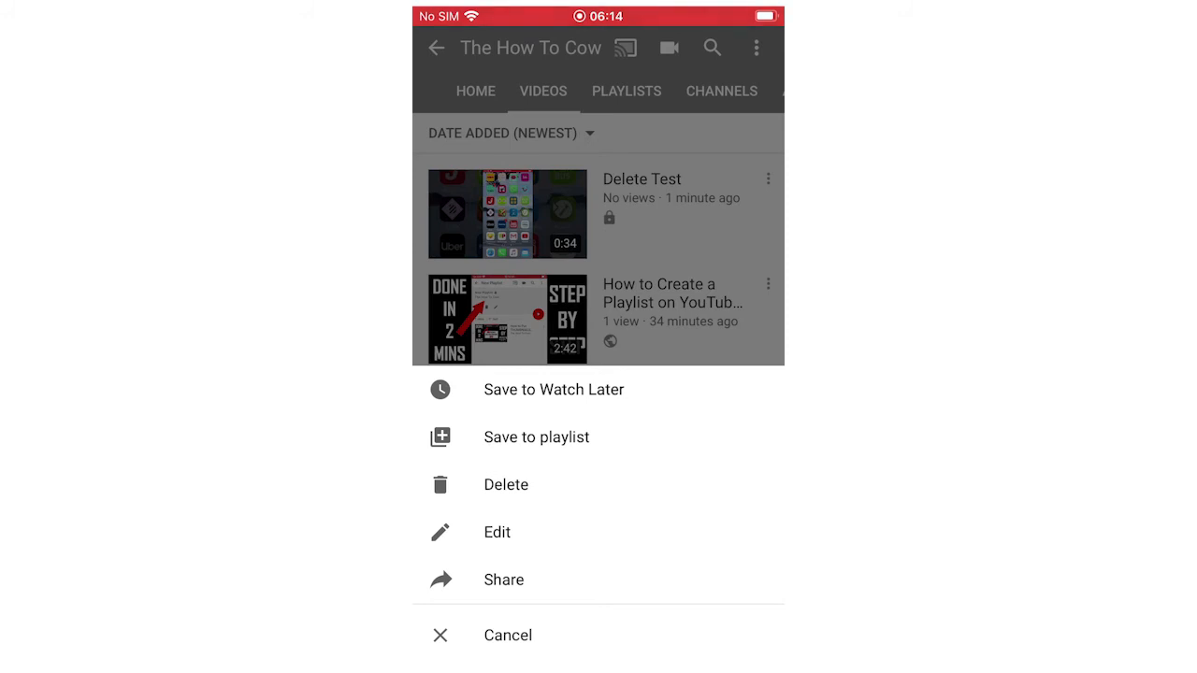
Delete the private 'Delete Test' upload and confirm, leaving an 'Upload deleted' notice.
left_click(505, 484)
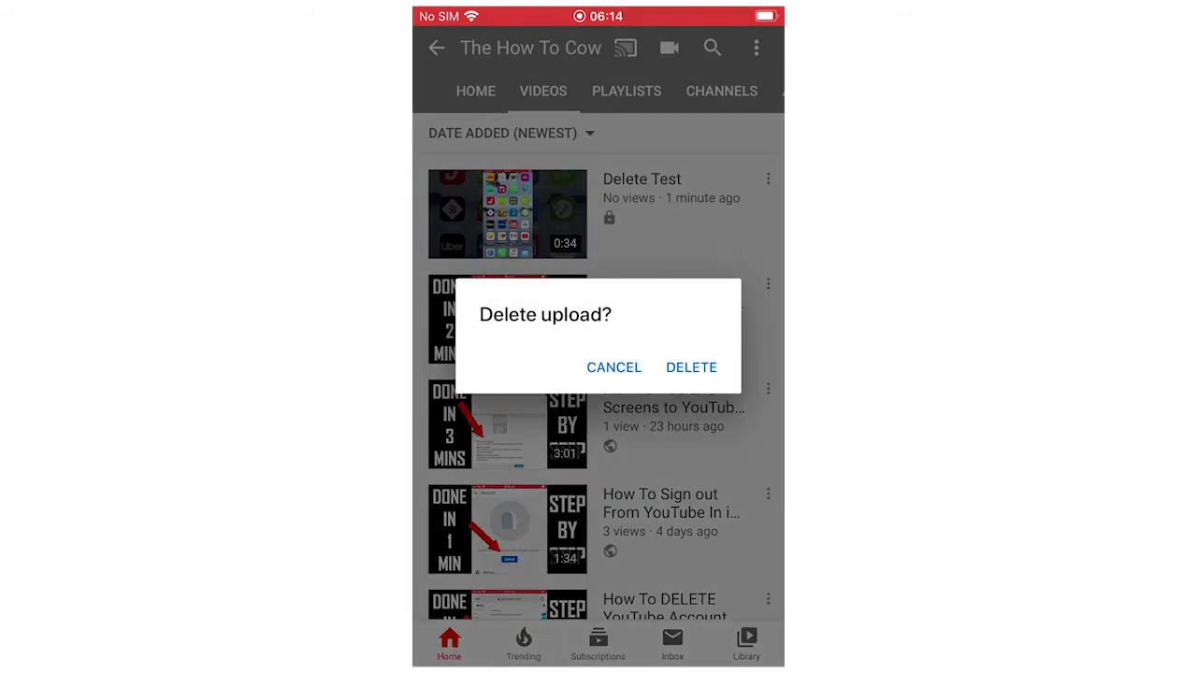
left_click(692, 367)
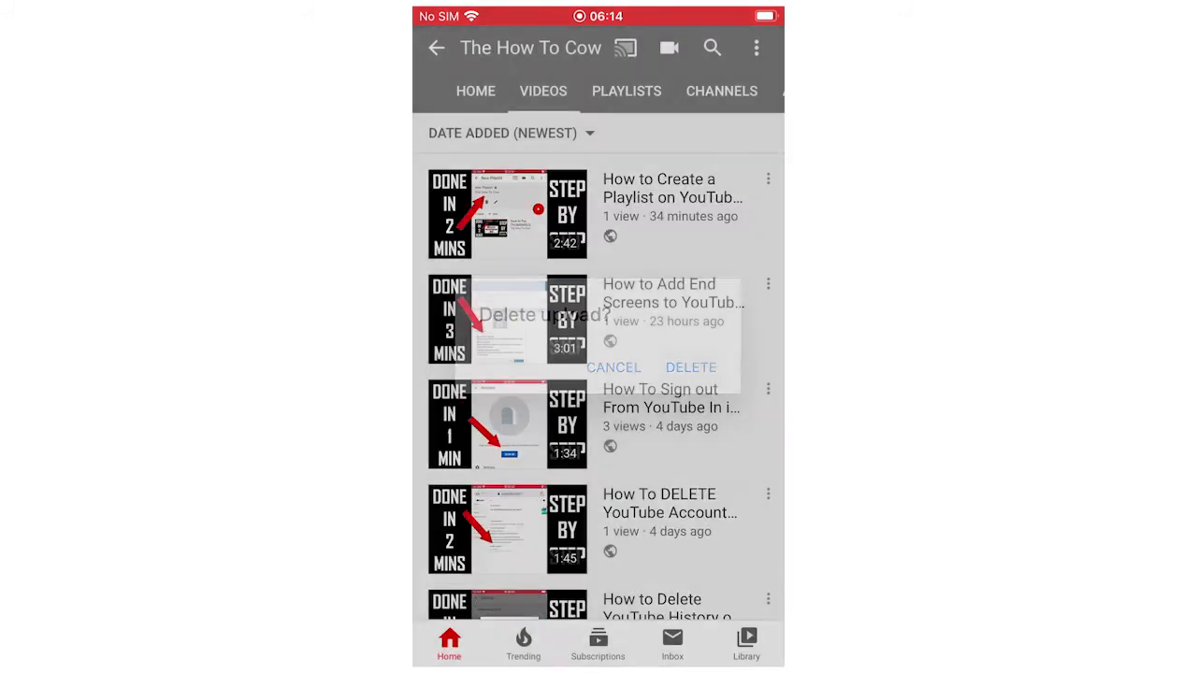
left_click(690, 367)
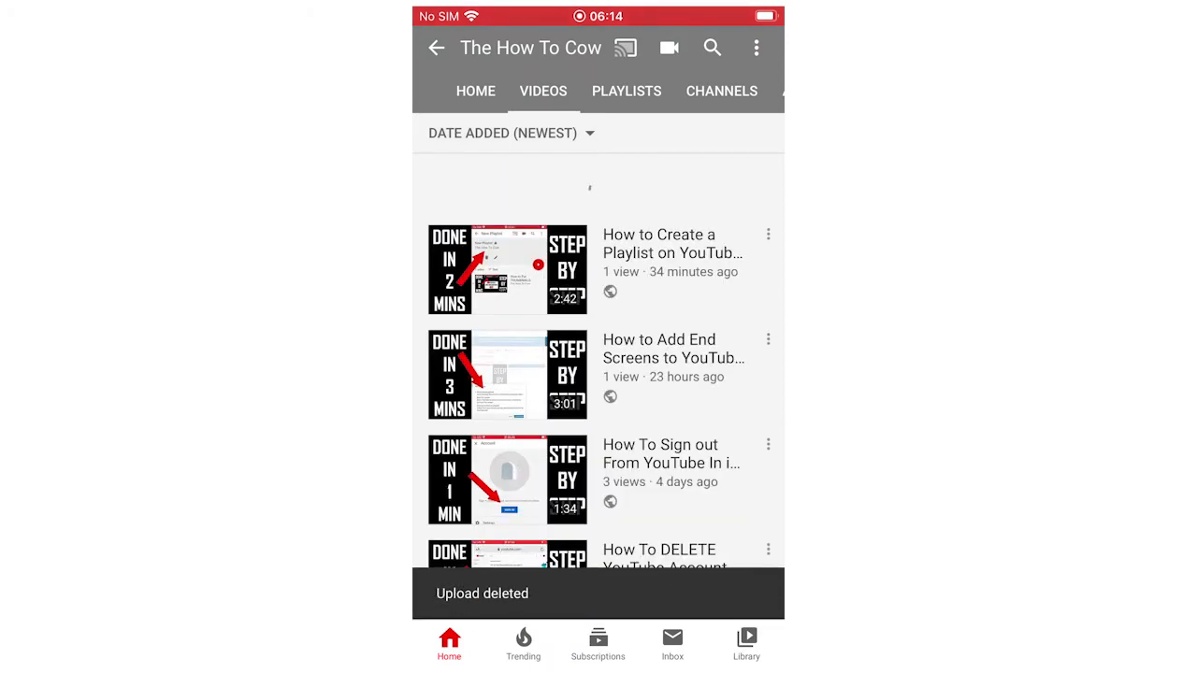